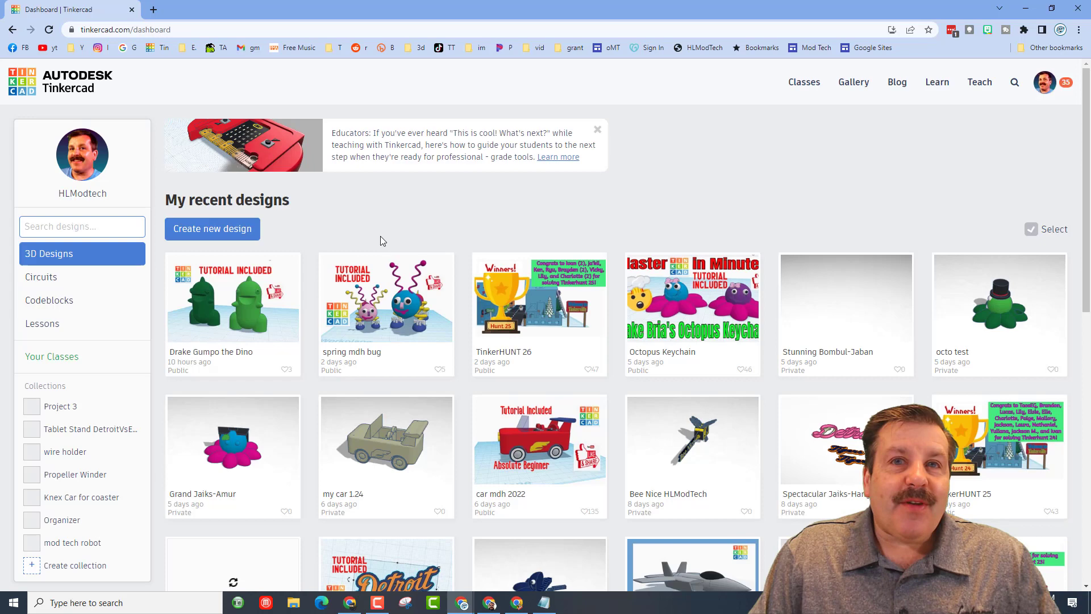
Right-click the address bar to reveal 'Paste and go' for the copied share link.
right_click(125, 29)
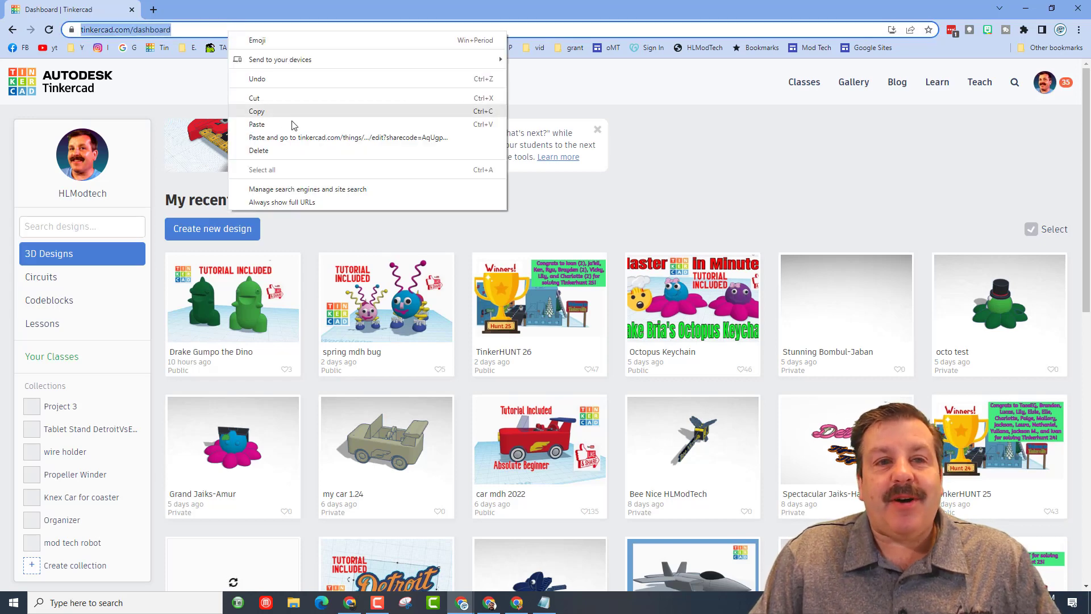
click(346, 137)
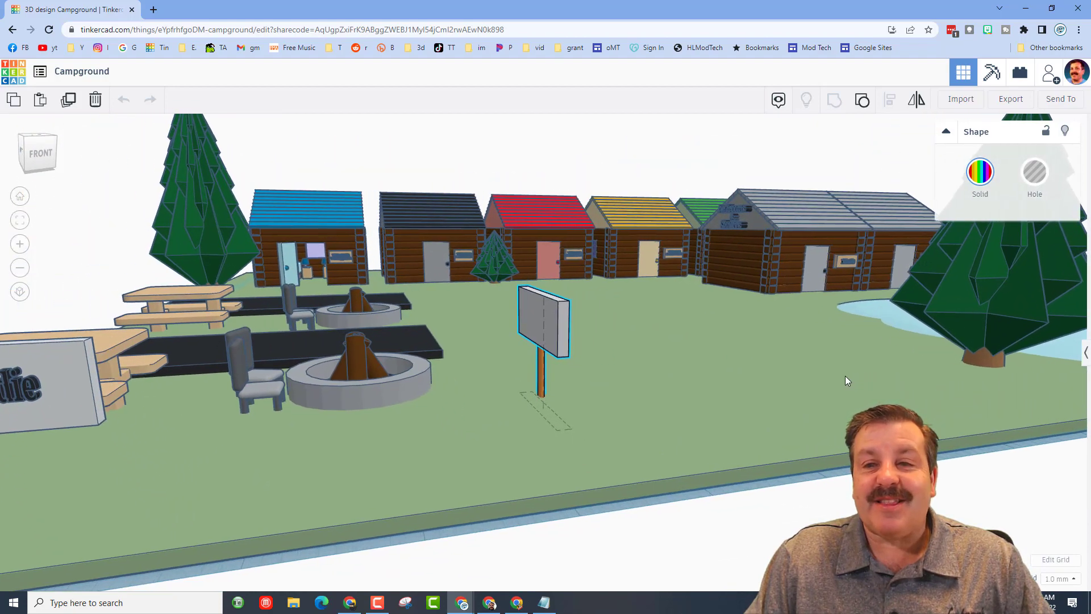
Switch to the TinkerLOGS tab to view its description, tags and tutorial links.
click(543, 334)
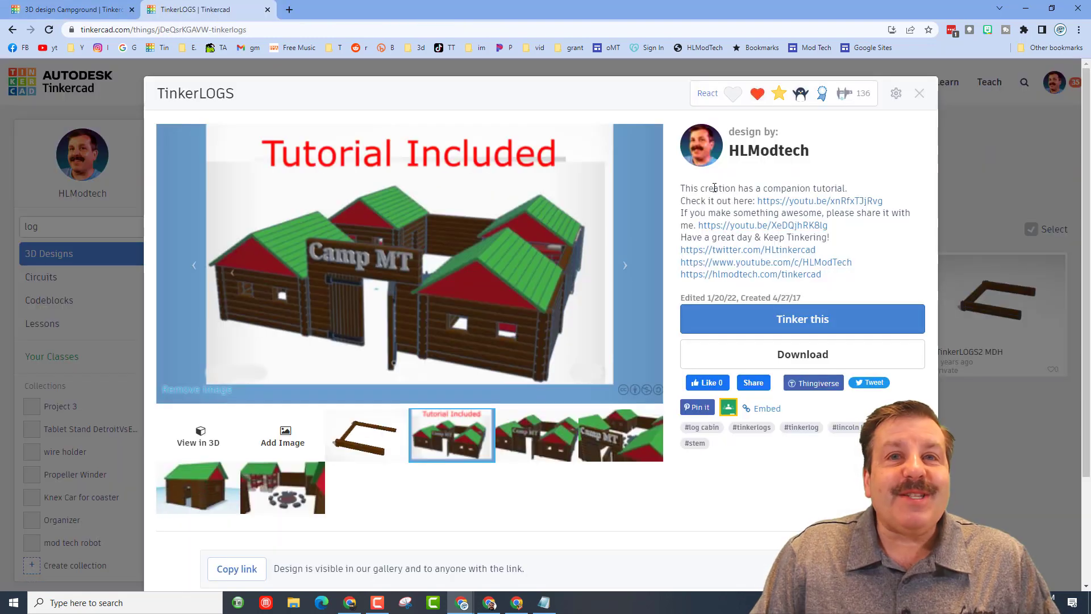
mouse_move(322, 208)
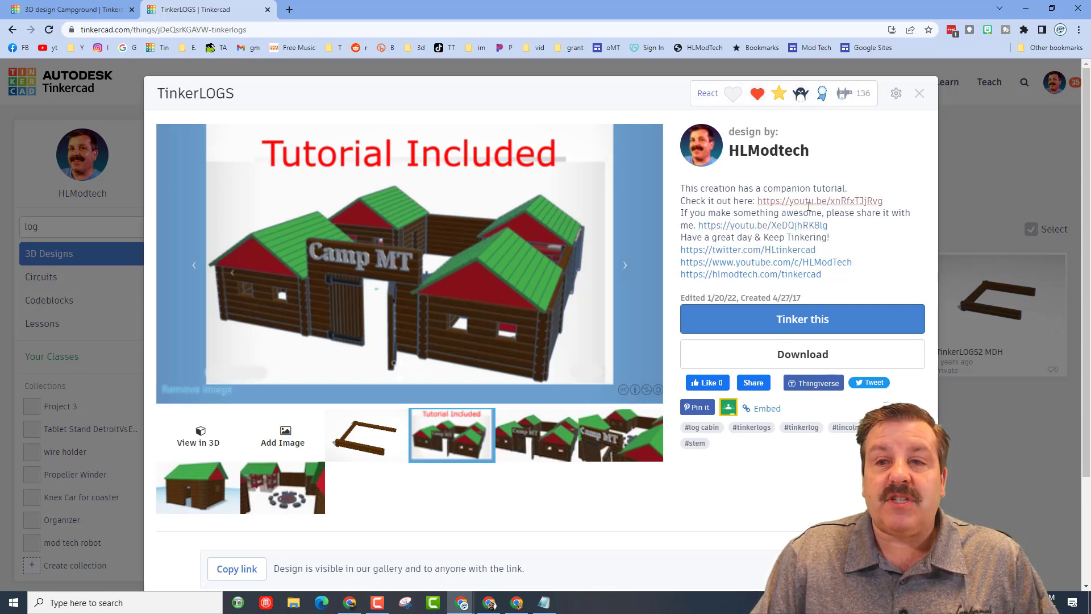
mouse_move(791, 328)
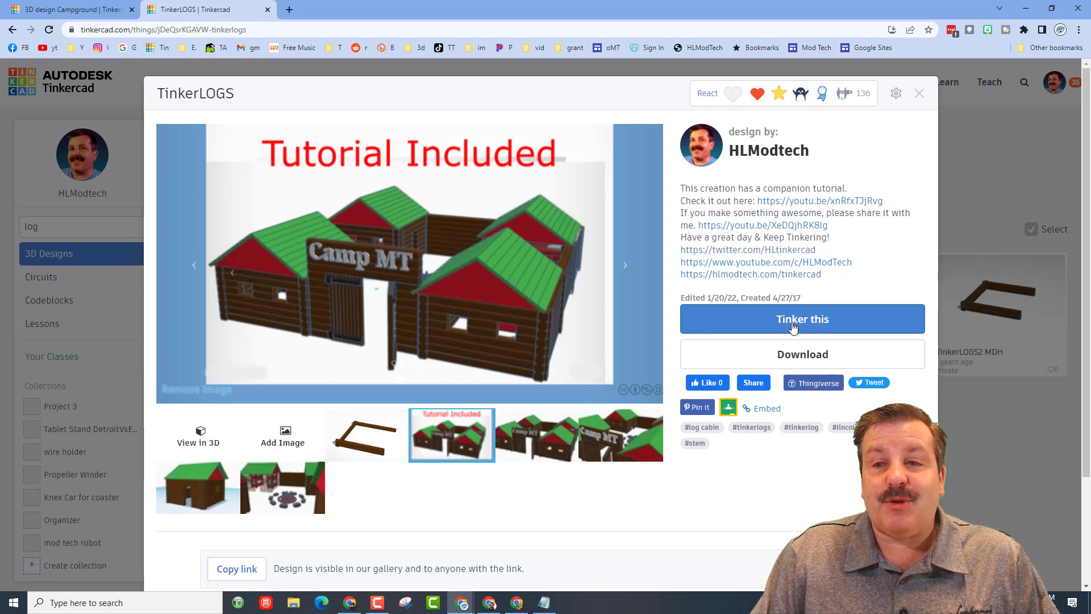
Open TinkerLOGS with 'Tinker this', select a log, and open the Collaborate share prompt.
click(802, 319)
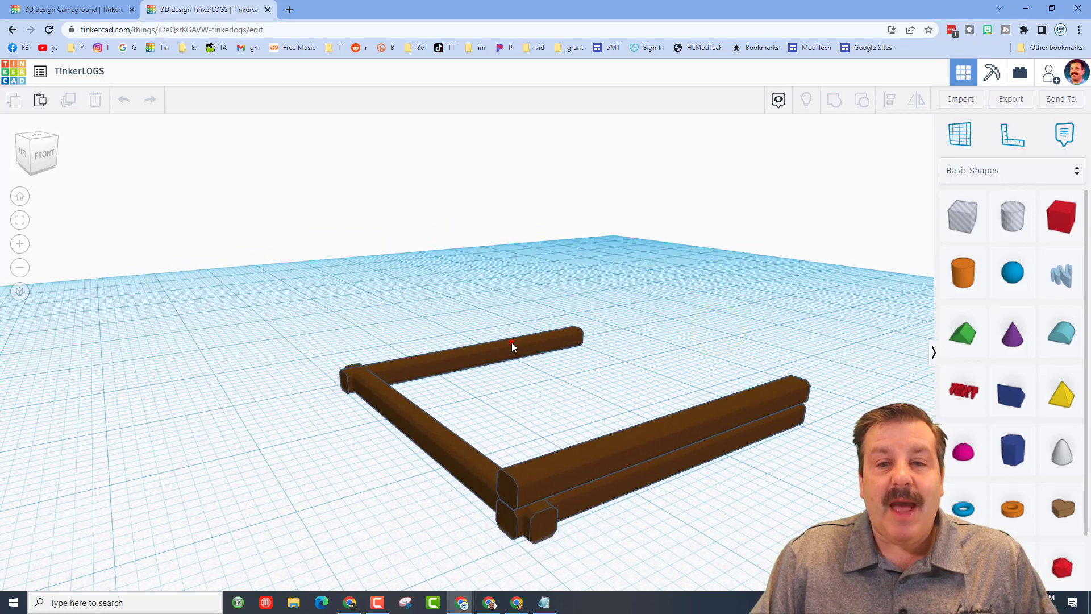
click(512, 347)
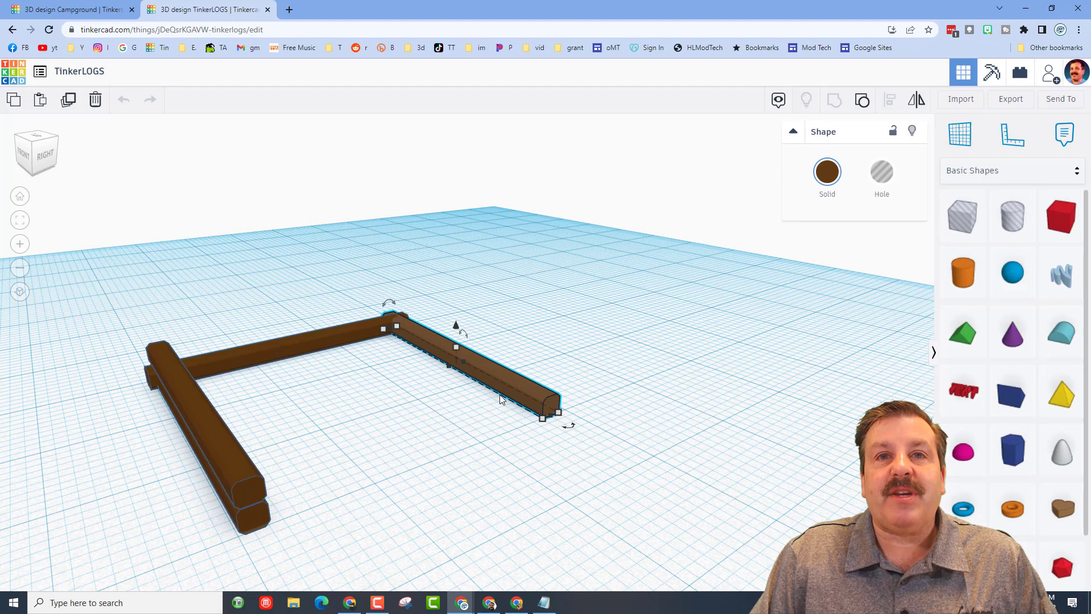
mouse_move(847, 213)
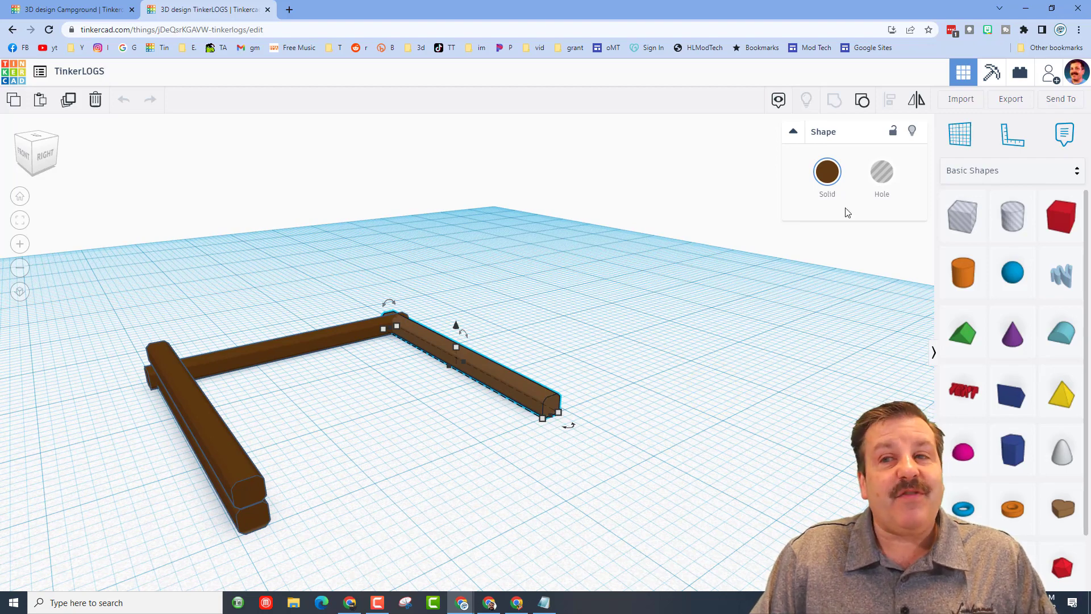
mouse_move(1045, 90)
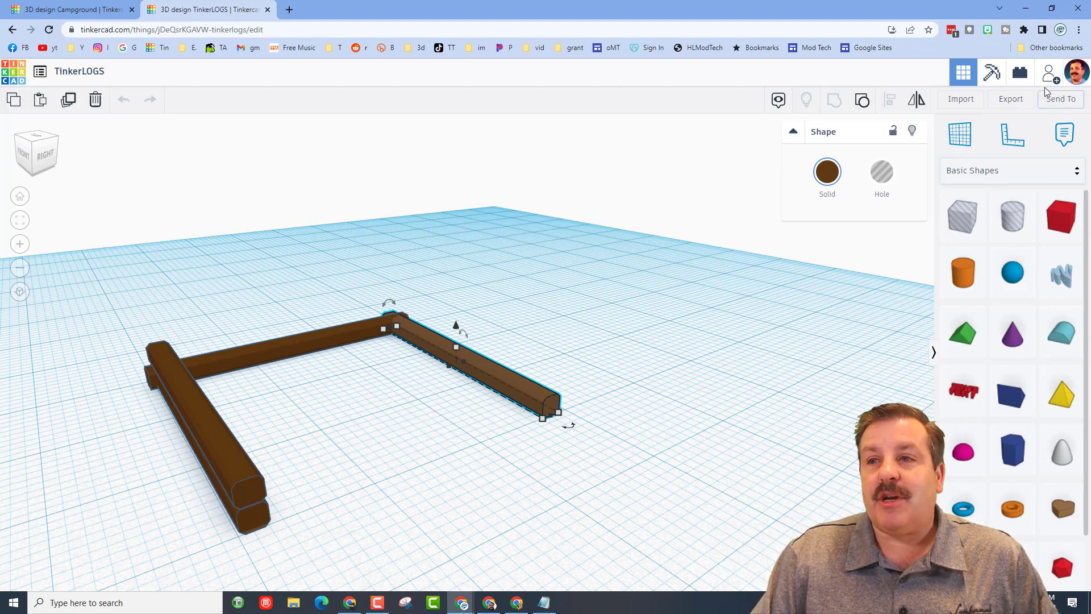
click(1050, 72)
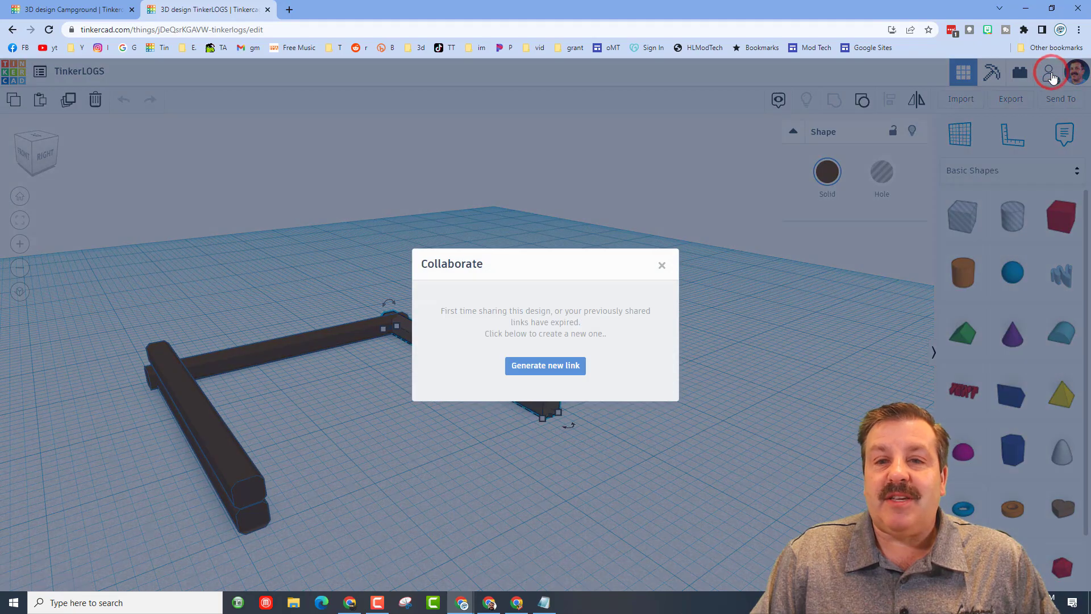
click(545, 365)
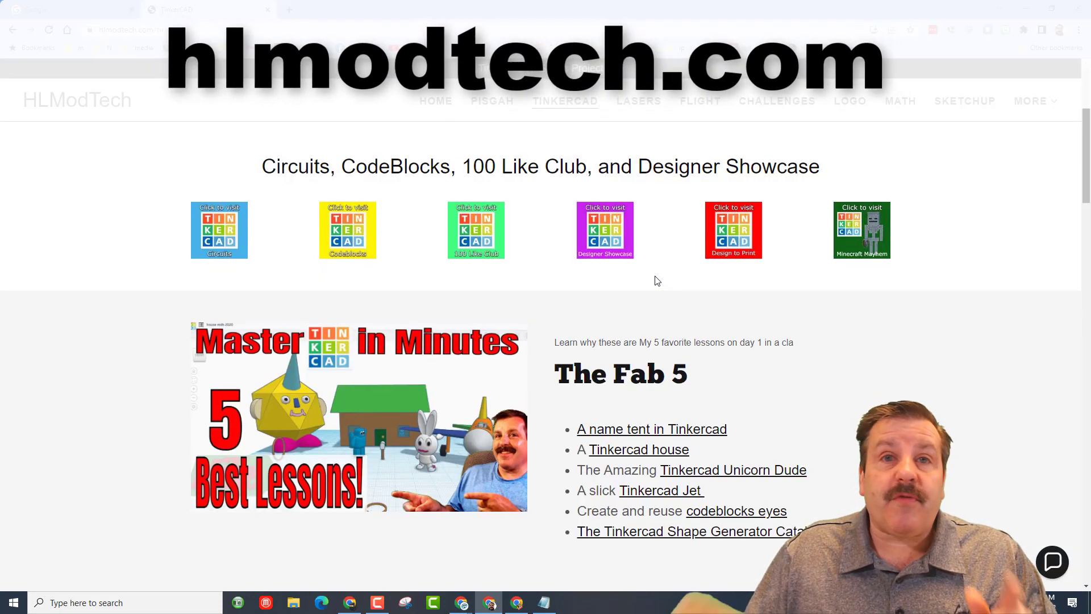
mouse_move(270, 139)
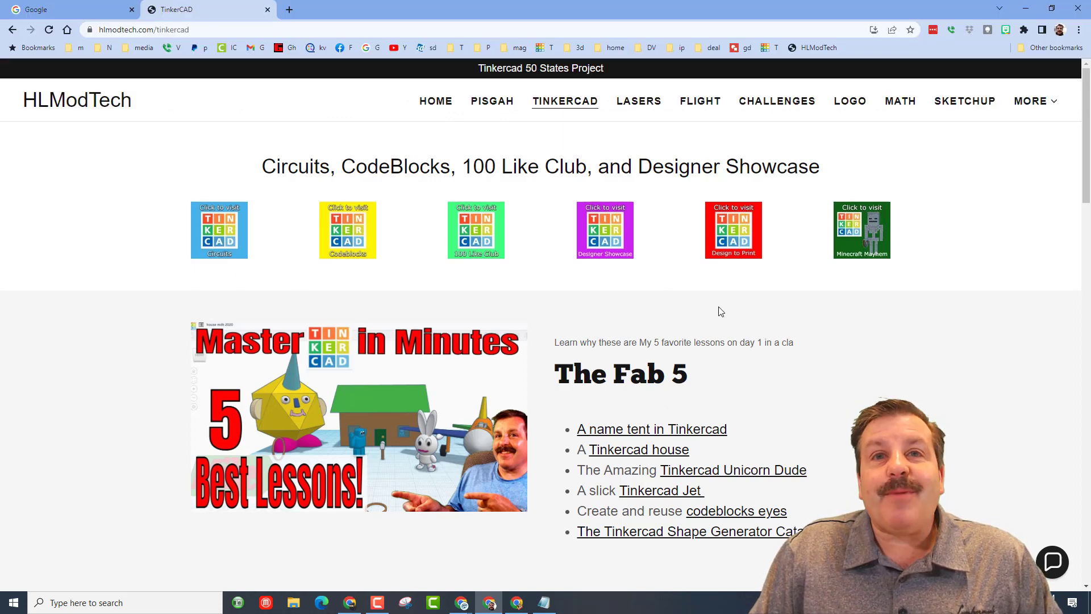
mouse_move(599, 312)
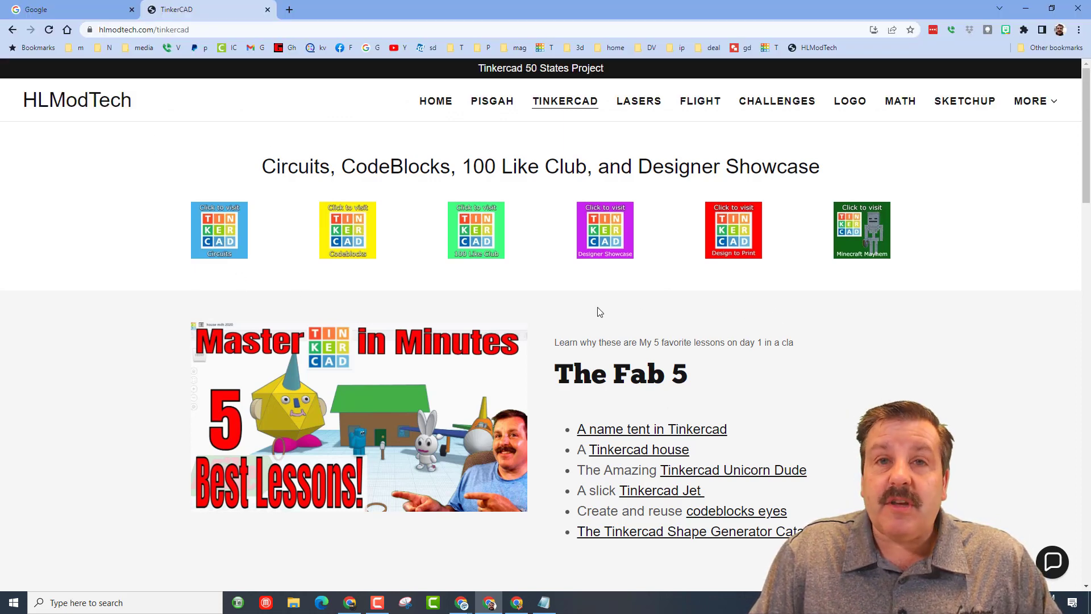
Open the chat bubble in the bottom-right corner of hlmodtech.com/tinkercad.
click(1051, 561)
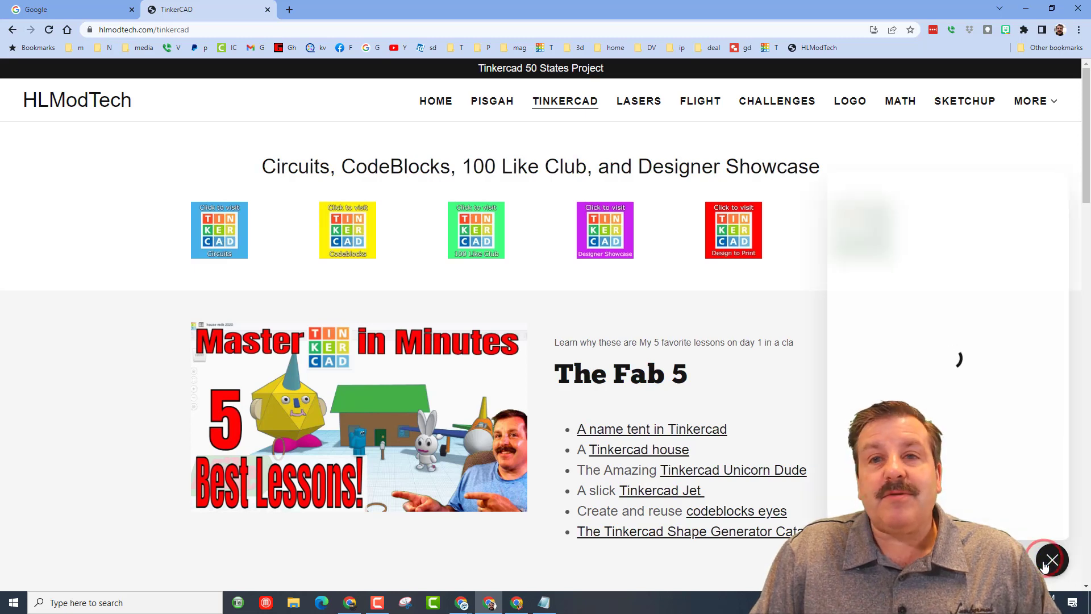